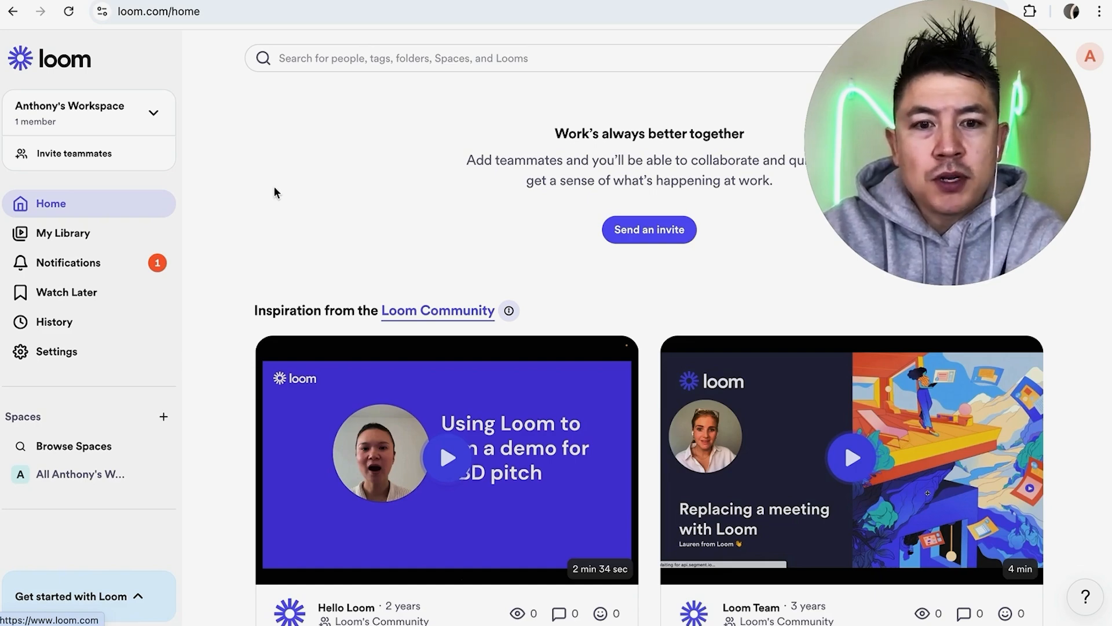
- Go to My Library, listing the two recorded videos
{"action": "scroll", "scroll_direction": "down", "scroll_amount": 3}
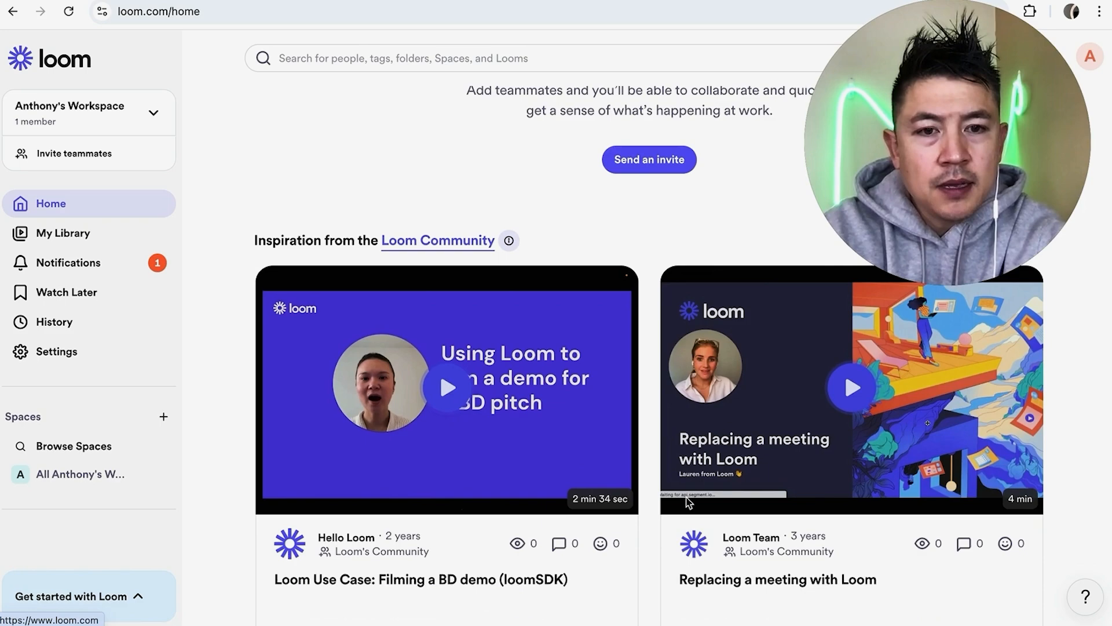
{"action": "mouse_move", "coordinate": [71, 236]}
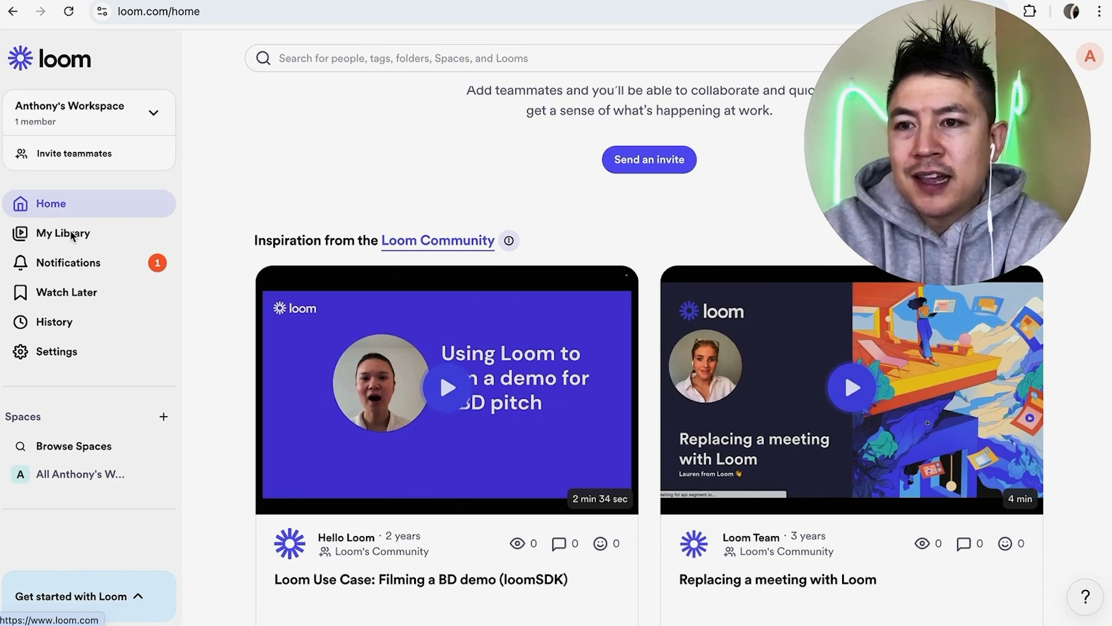
{"action": "left_click", "coordinate": [63, 233]}
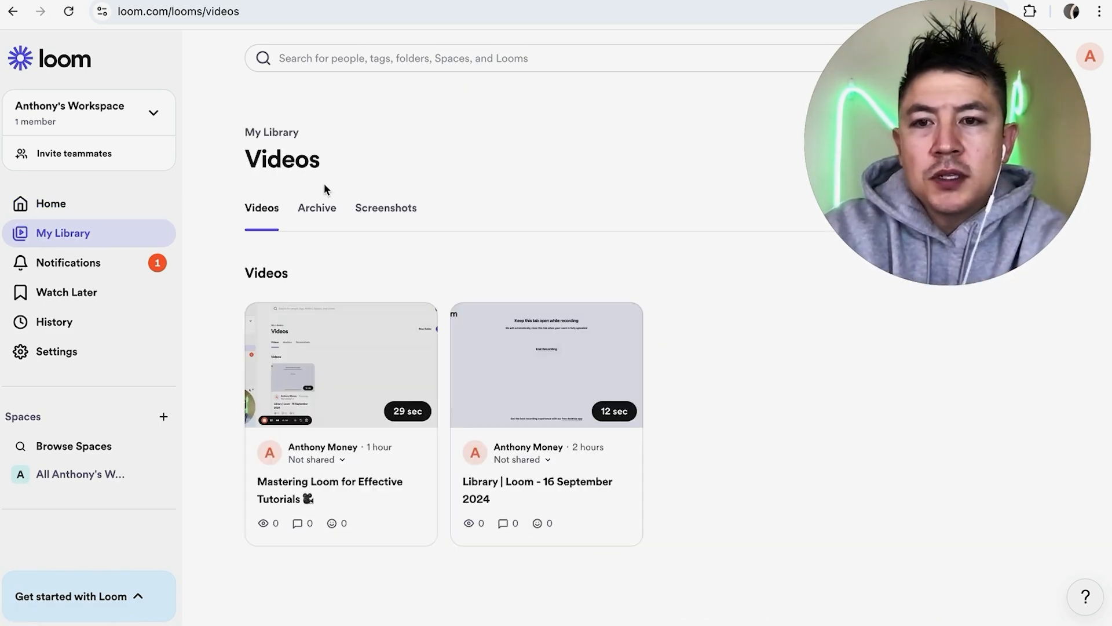
{"action": "mouse_move", "coordinate": [437, 267]}
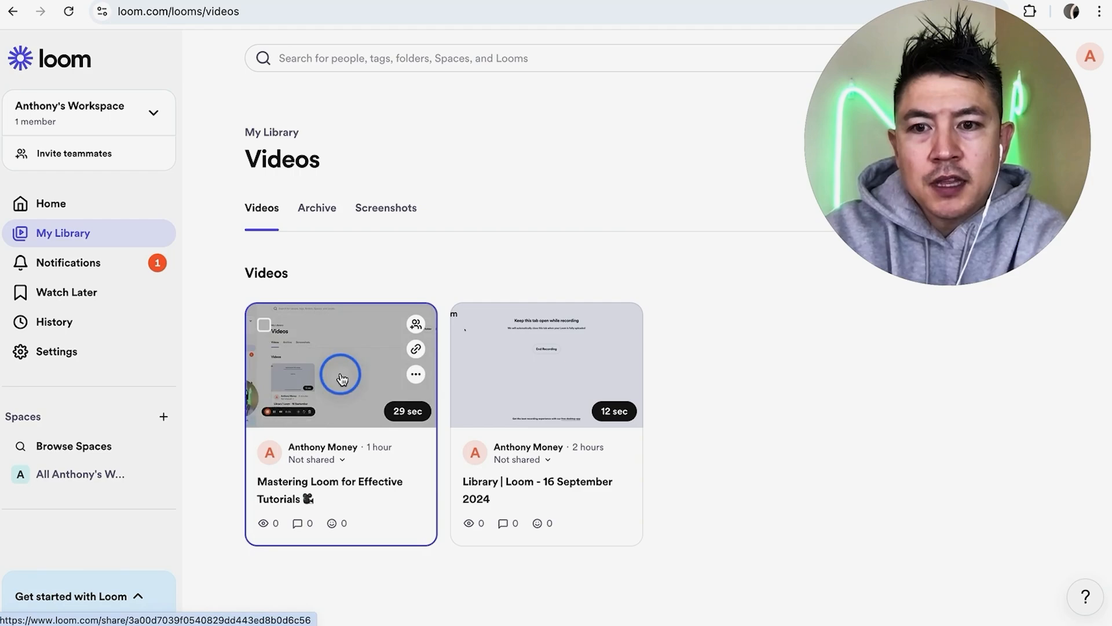
- Open 'Mastering Loom for Effective Tutorials' and show its Settings panel
{"action": "left_click", "coordinate": [340, 365]}
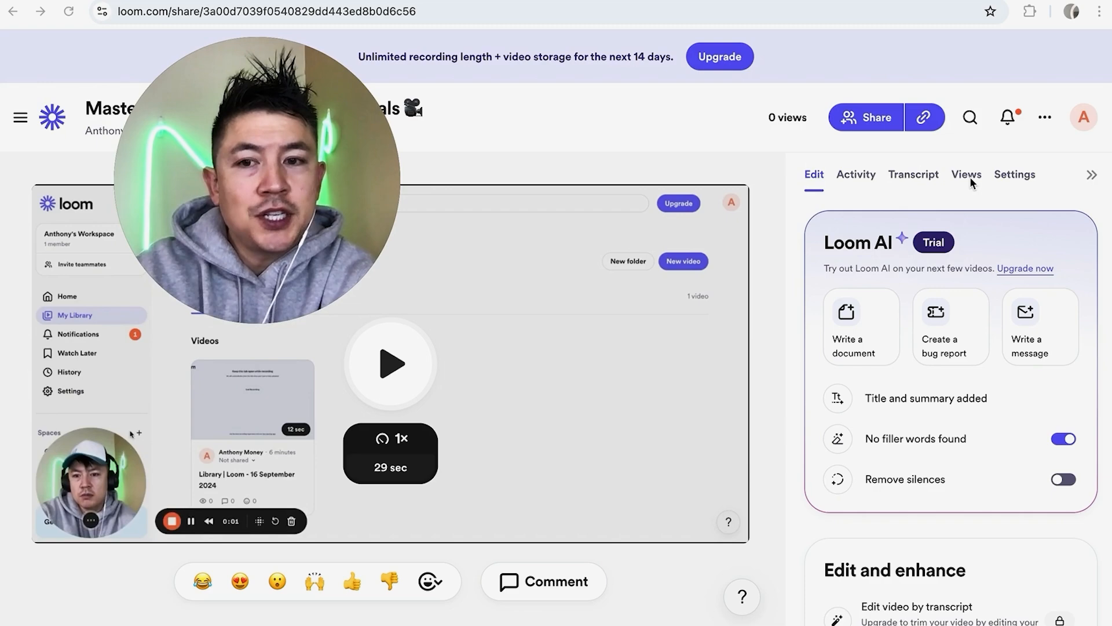
{"action": "left_click", "coordinate": [1015, 175]}
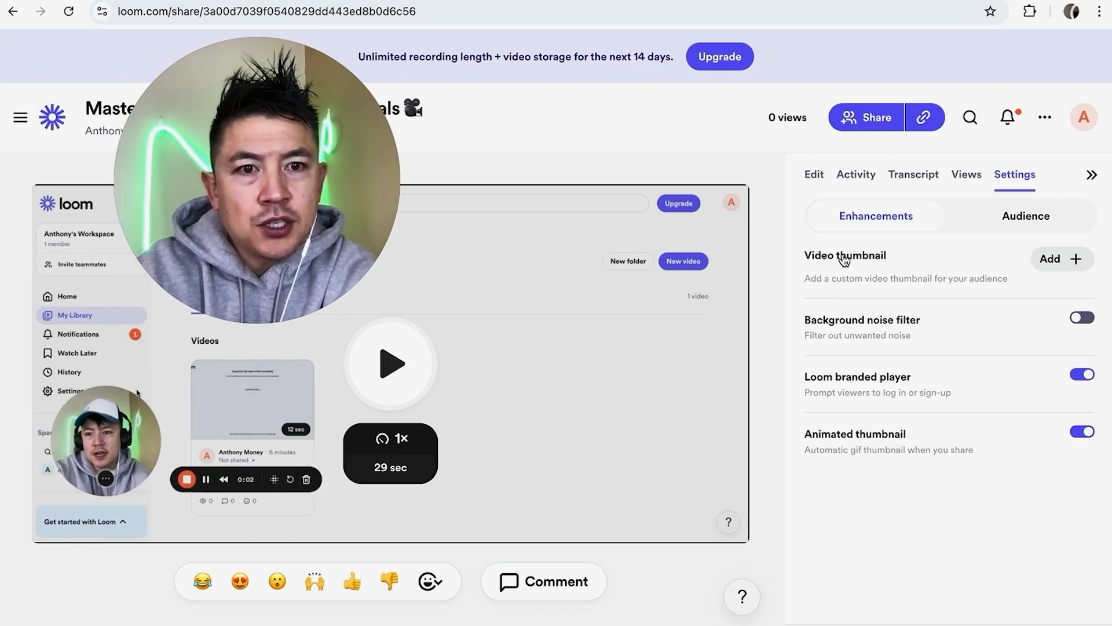
- Add a custom video thumbnail and choose the channel analytics image file
{"action": "left_click", "coordinate": [1056, 258]}
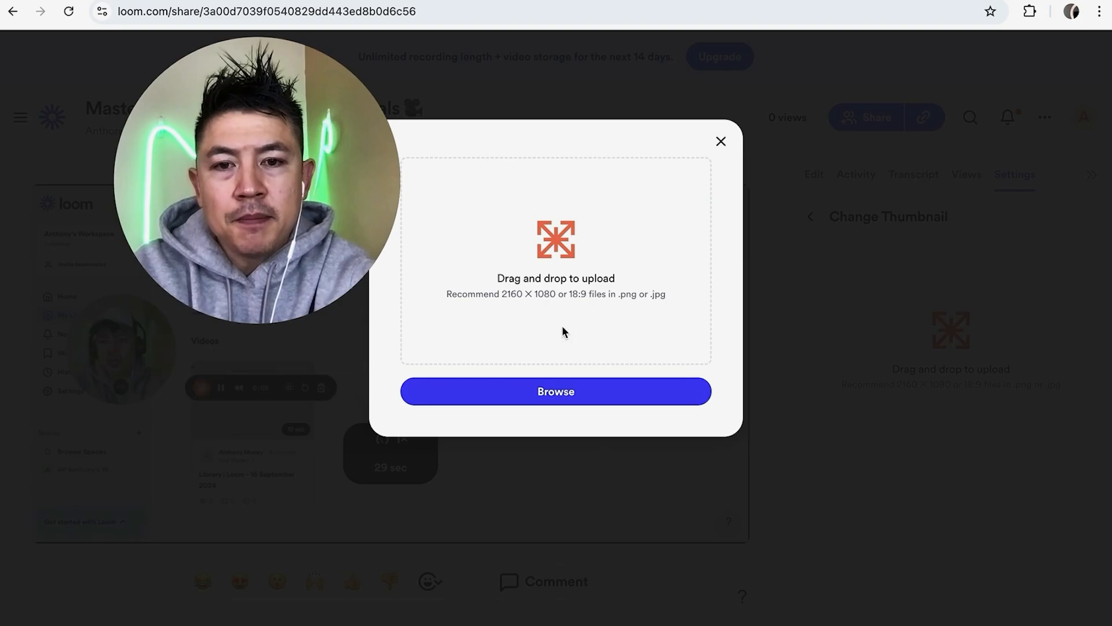
{"action": "left_click", "coordinate": [720, 142]}
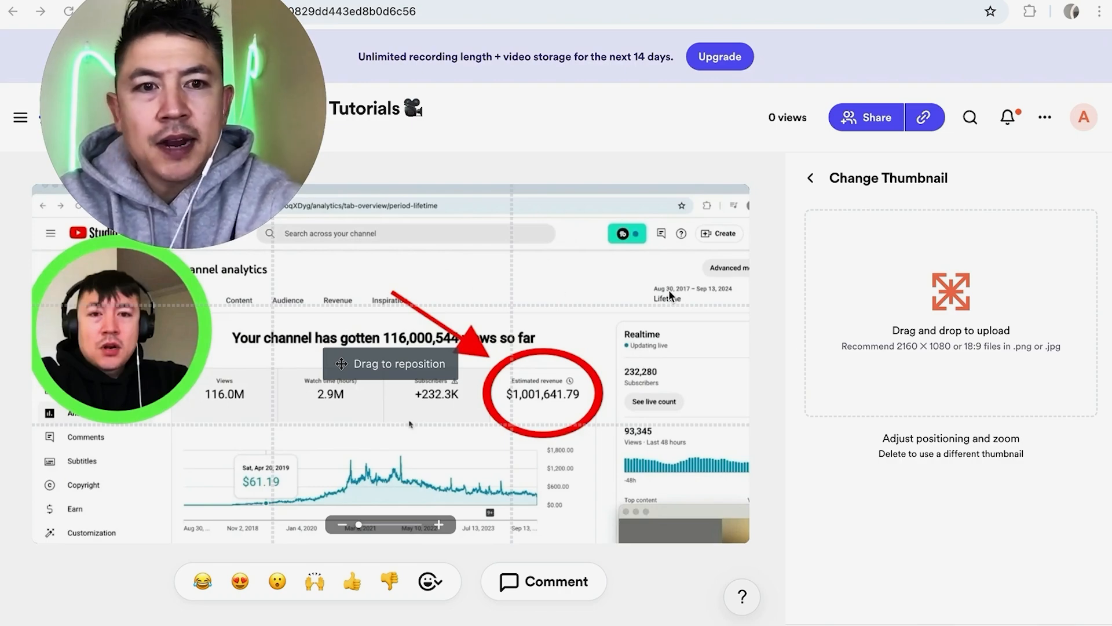
{"action": "mouse_move", "coordinate": [794, 332]}
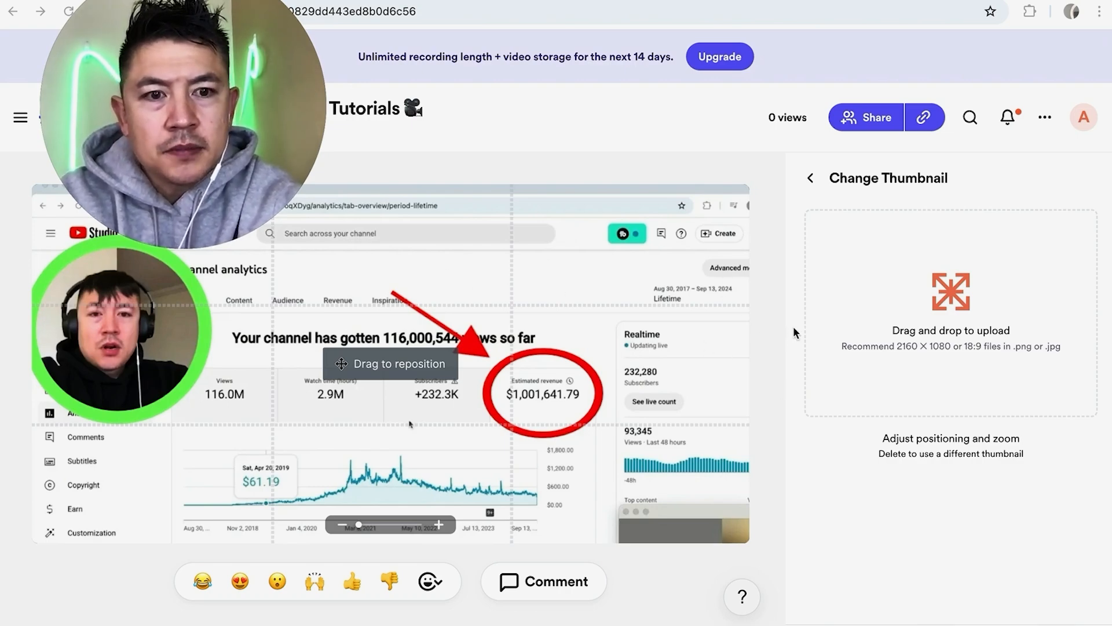
{"action": "mouse_move", "coordinate": [820, 376]}
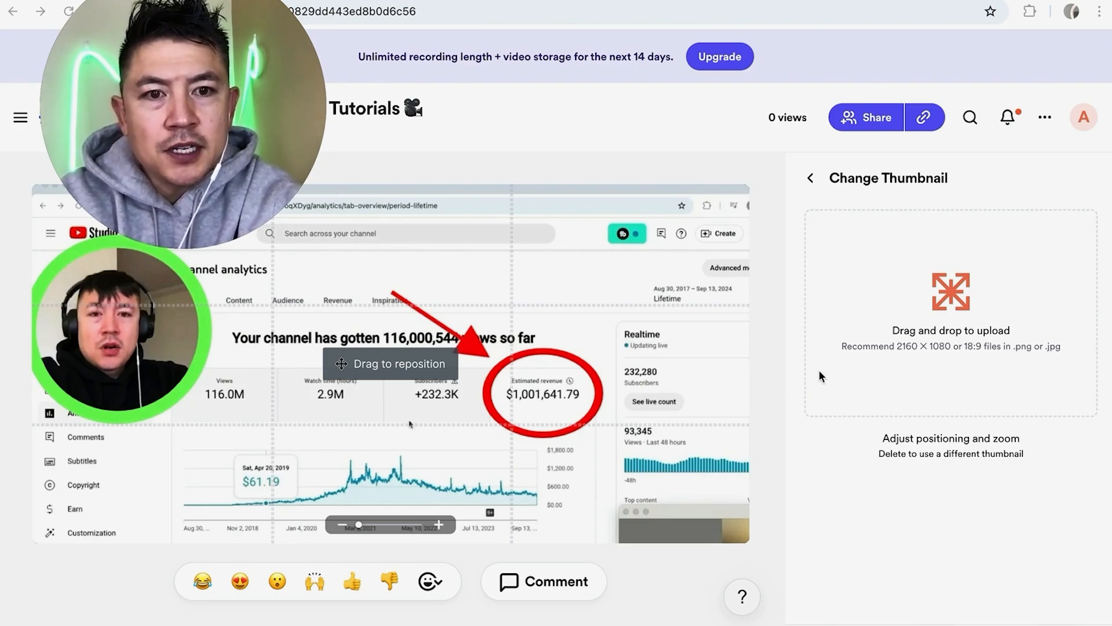
- Review the uploaded channel-analytics image in the Change Thumbnail preview
{"action": "scroll", "scroll_direction": "down", "scroll_amount": 3}
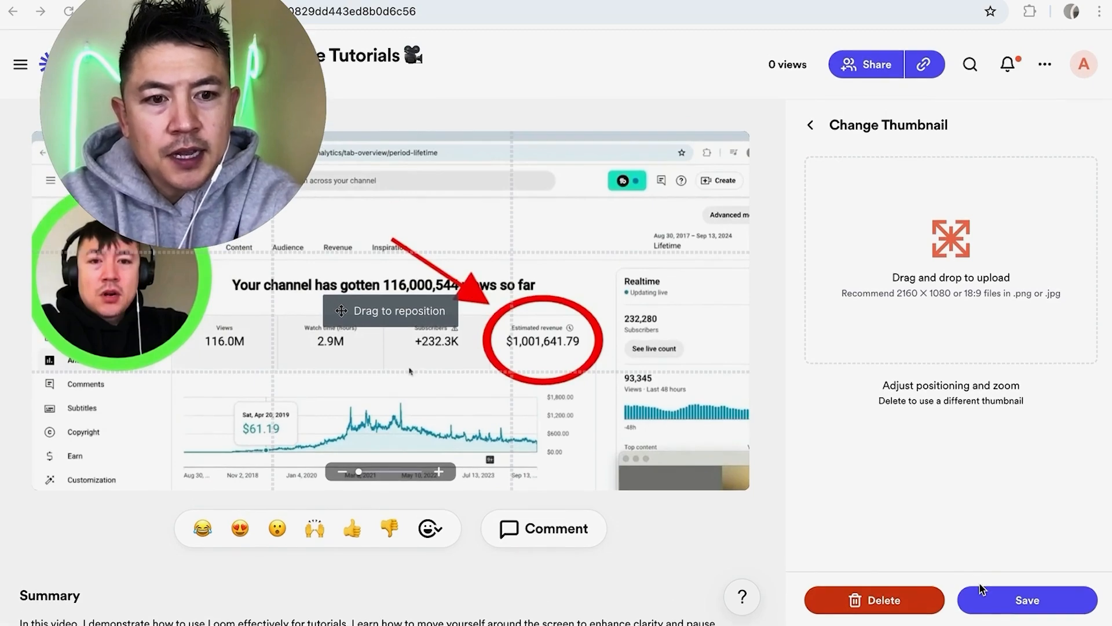